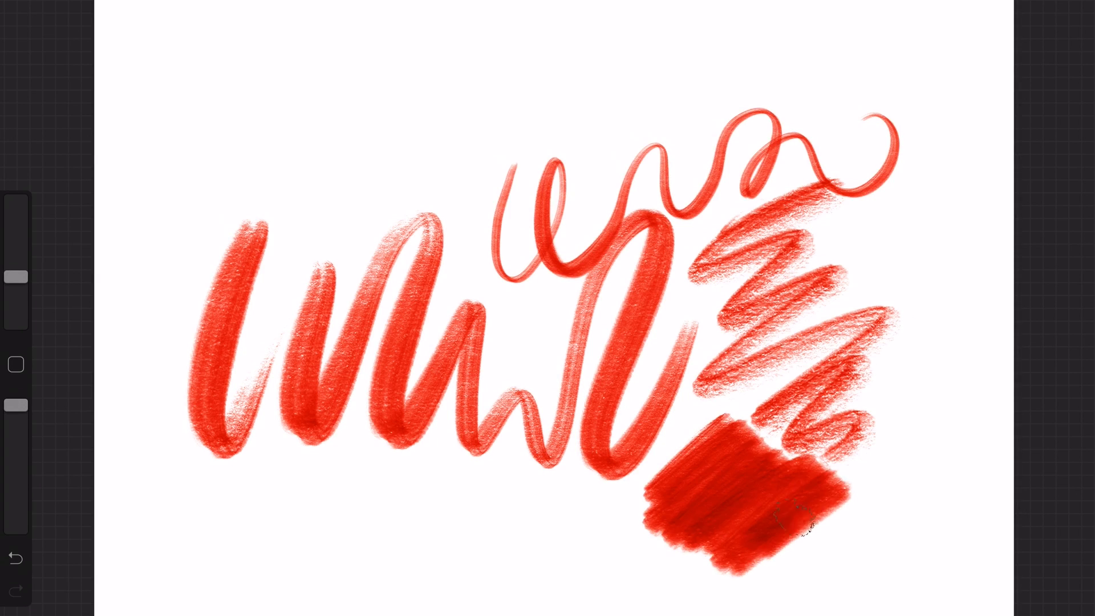
Clear the canvas, choose the Bardot Square marker from Authentic Markers, and load the palest pink
left_click(775, 13)
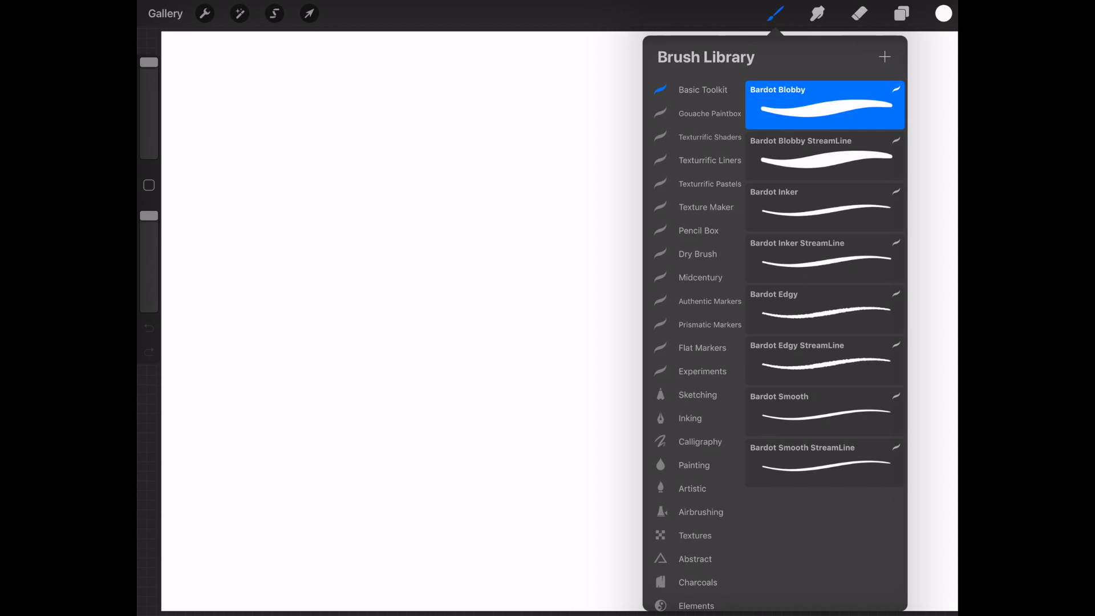
left_click(709, 301)
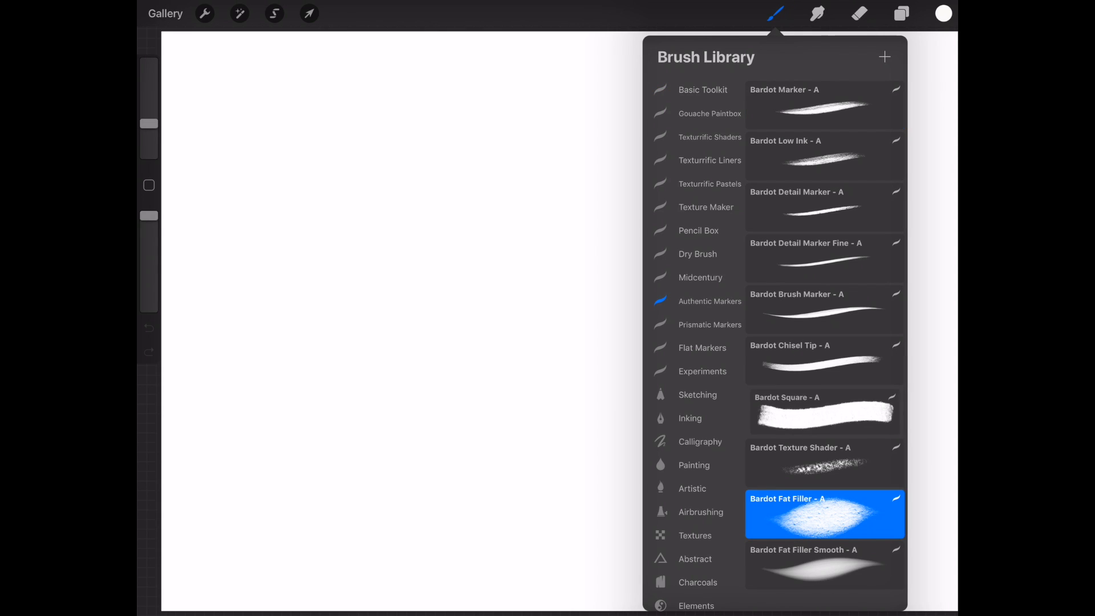
left_click(823, 411)
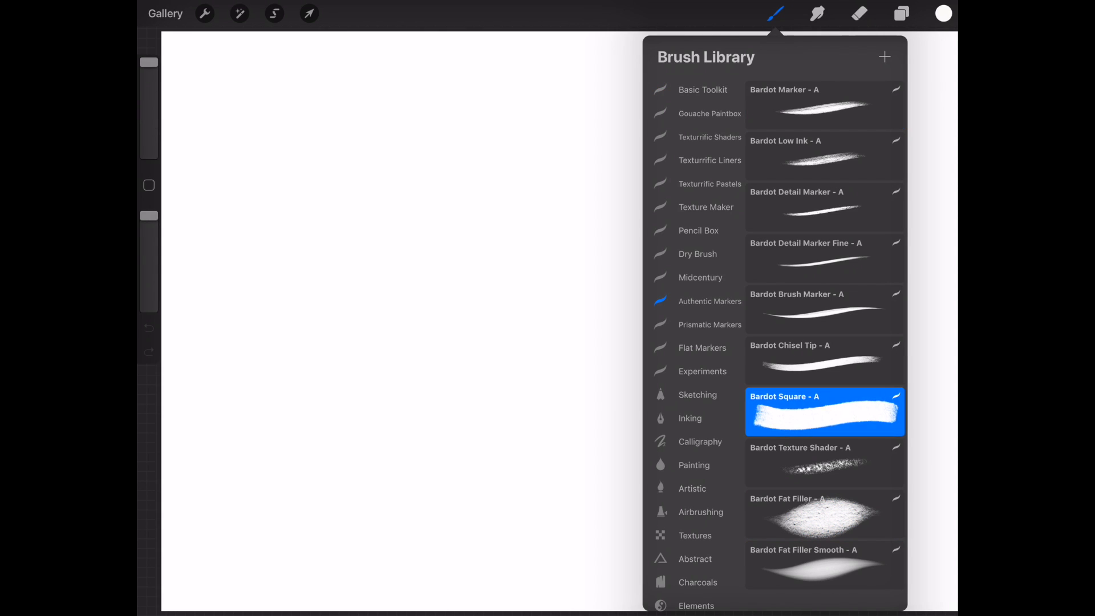
left_click(943, 14)
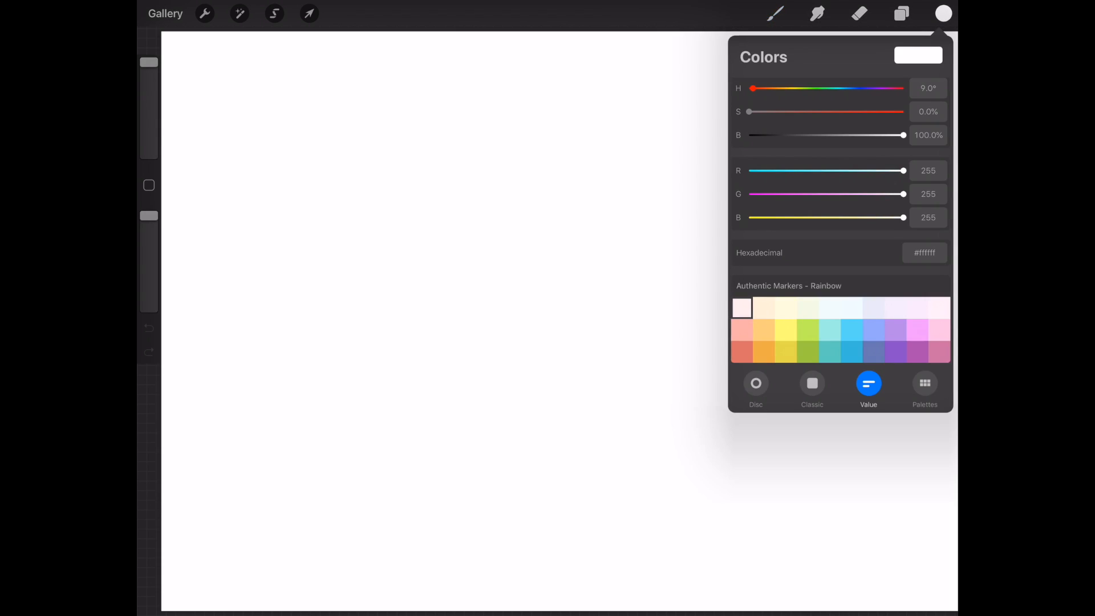
left_click(943, 13)
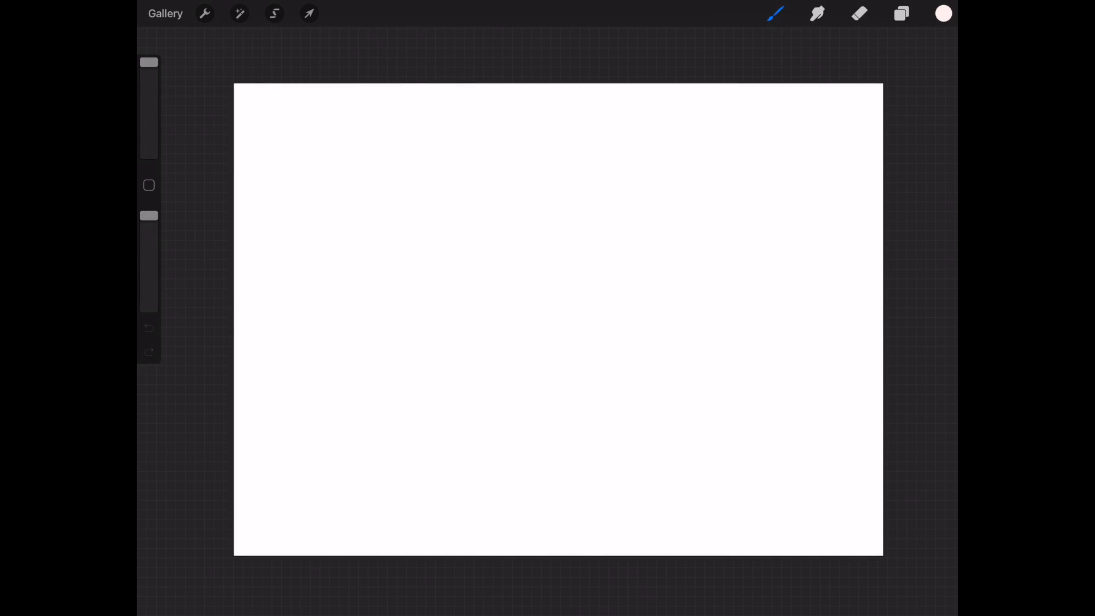
Paint vertical stripes in pale pink, deep orange and yellow, switching colours between strokes
left_click_drag(649, 91, 615, 552)
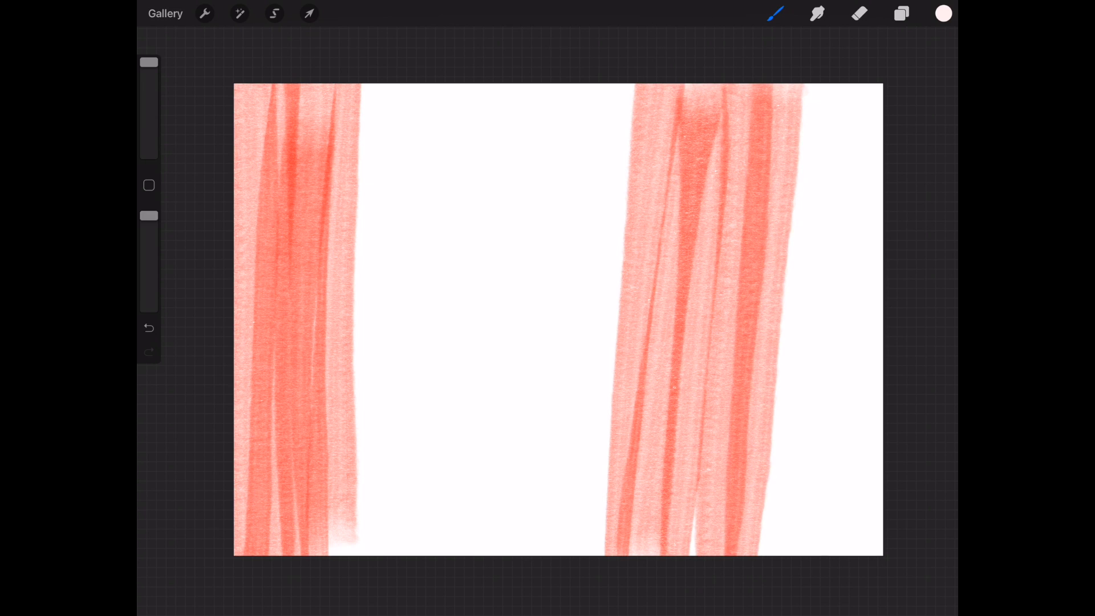
left_click(943, 13)
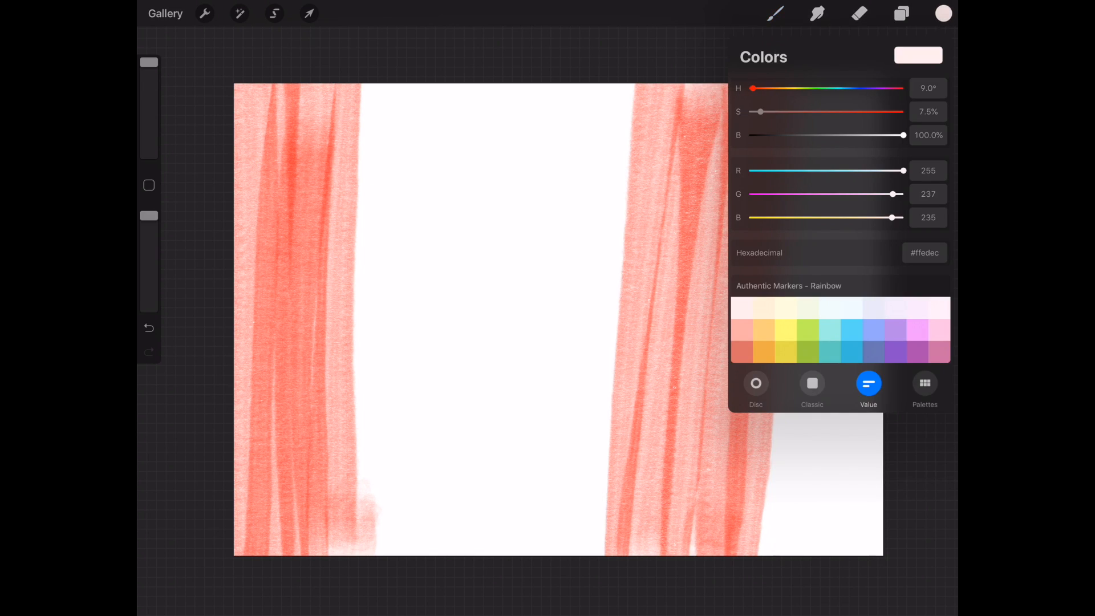
left_click_drag(378, 91, 377, 552)
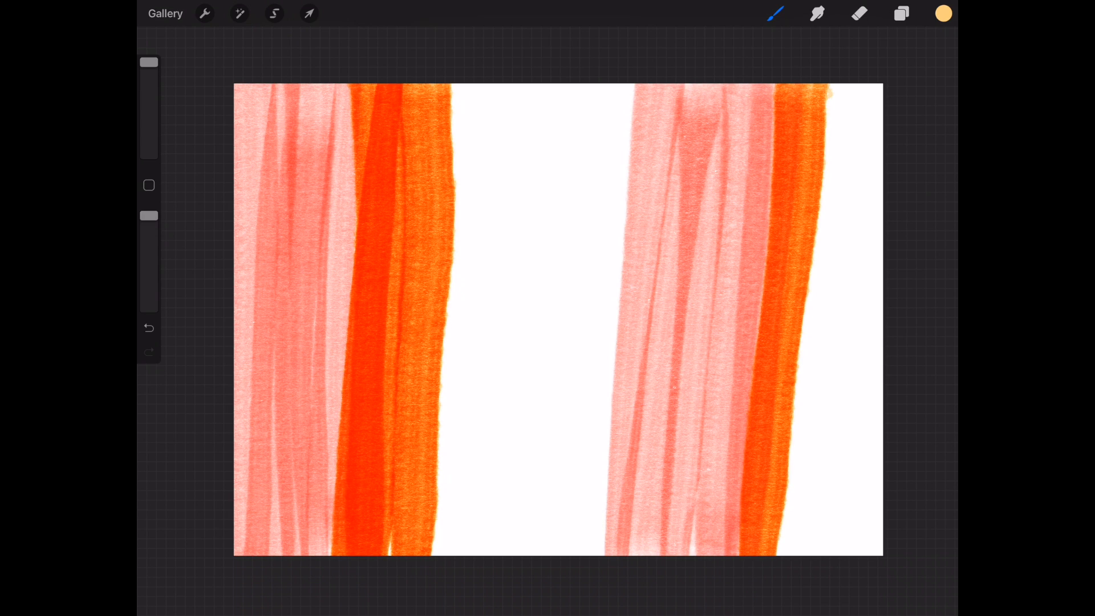
left_click(941, 13)
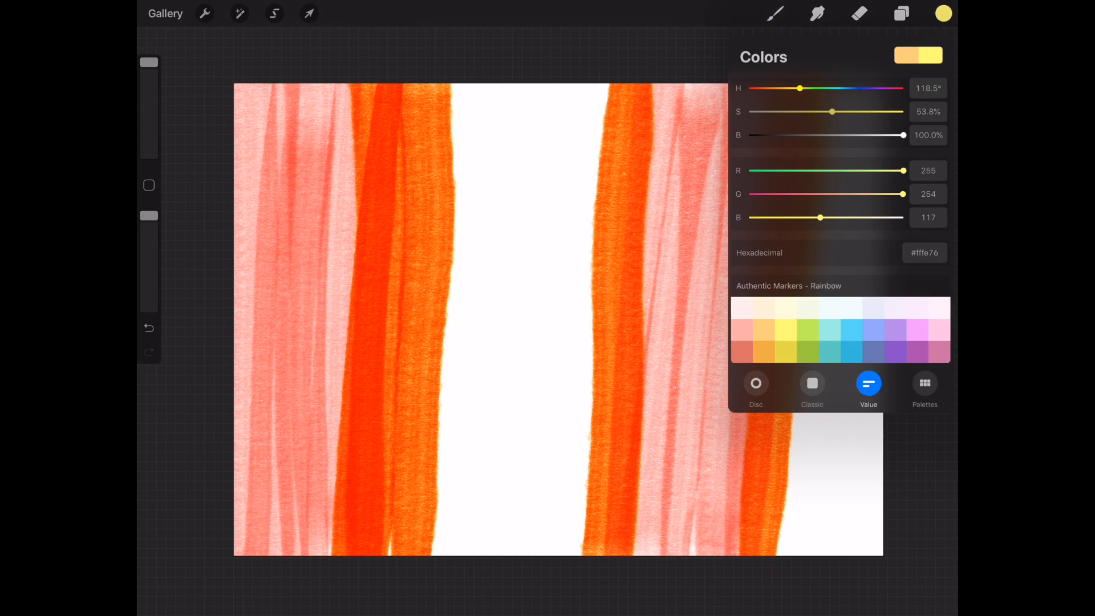
left_click_drag(799, 87, 795, 88)
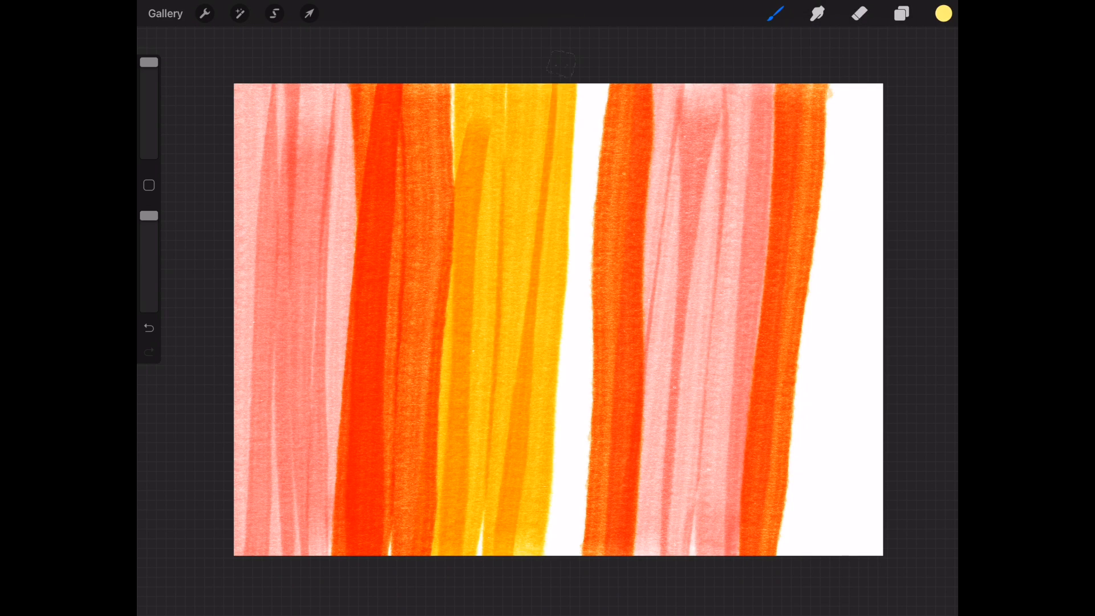
left_click(943, 13)
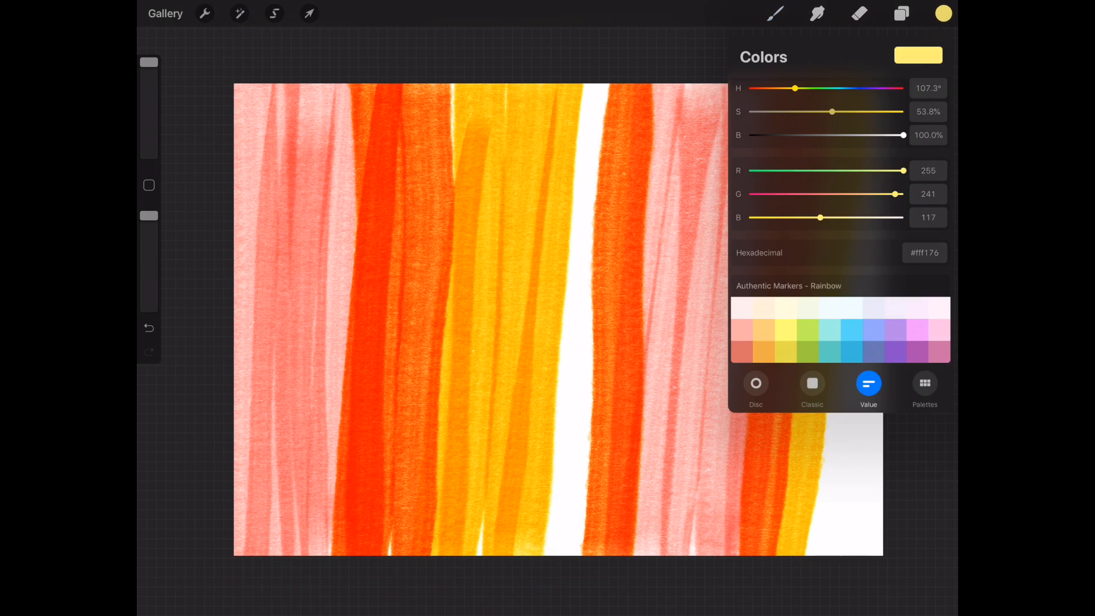
left_click(943, 14)
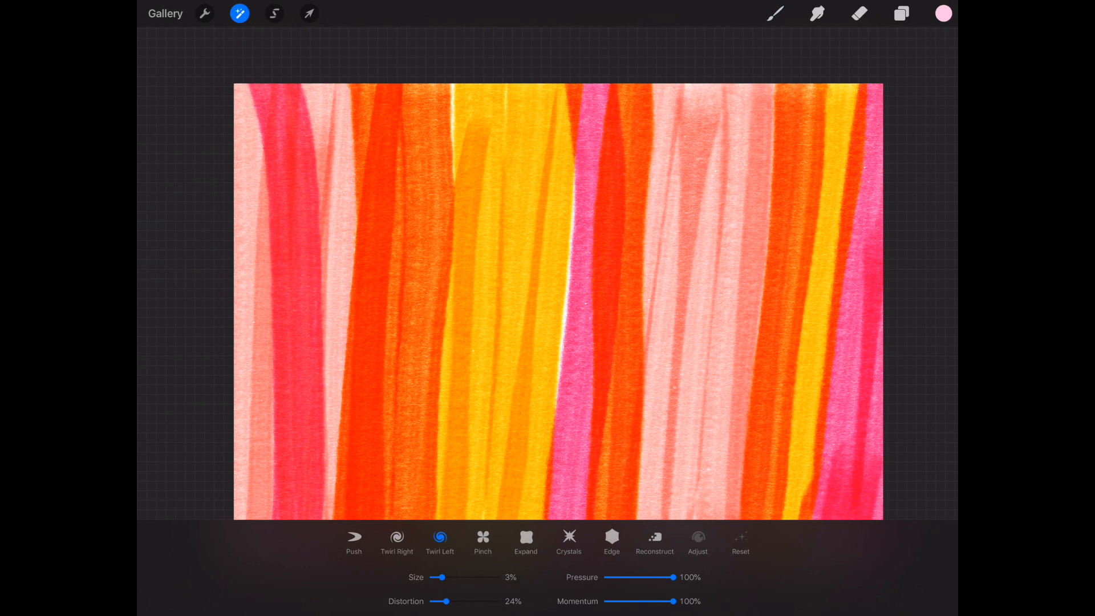
Enlarge the Liquify brush and strengthen its distortion before twirling the stripes
left_click_drag(440, 577, 496, 577)
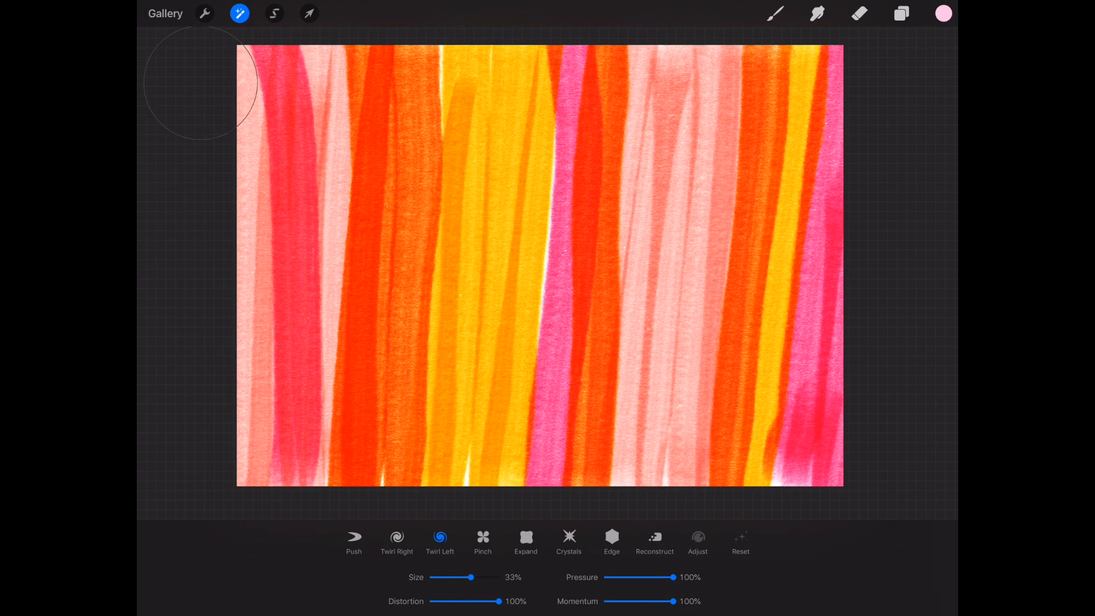
Twirl the stripes along the top edge and down the left into marbled ripples
left_click_drag(195, 83, 429, 83)
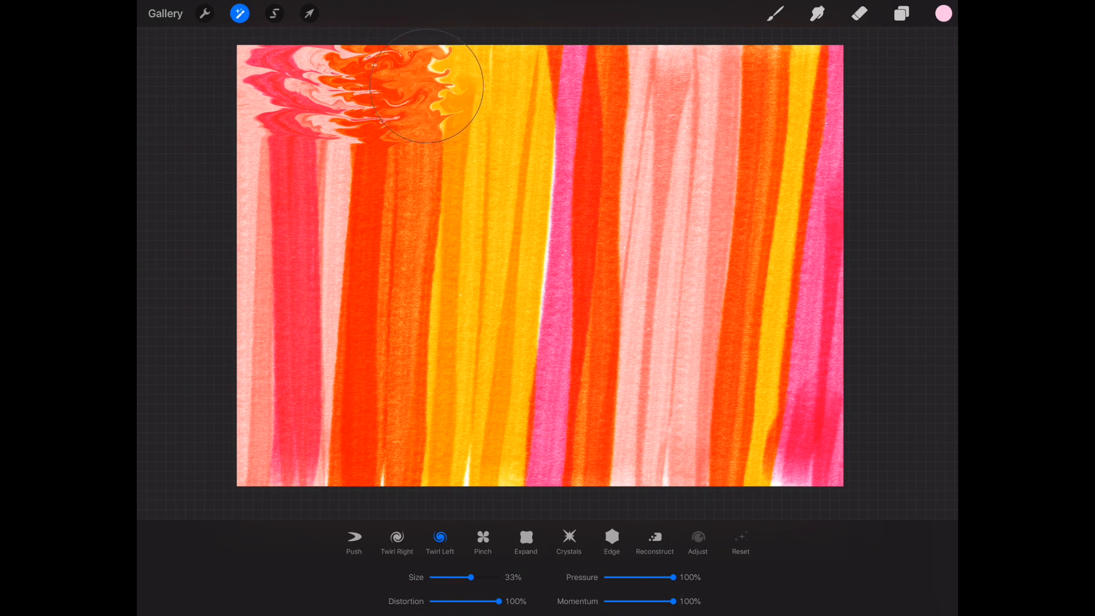
left_click_drag(425, 84, 678, 83)
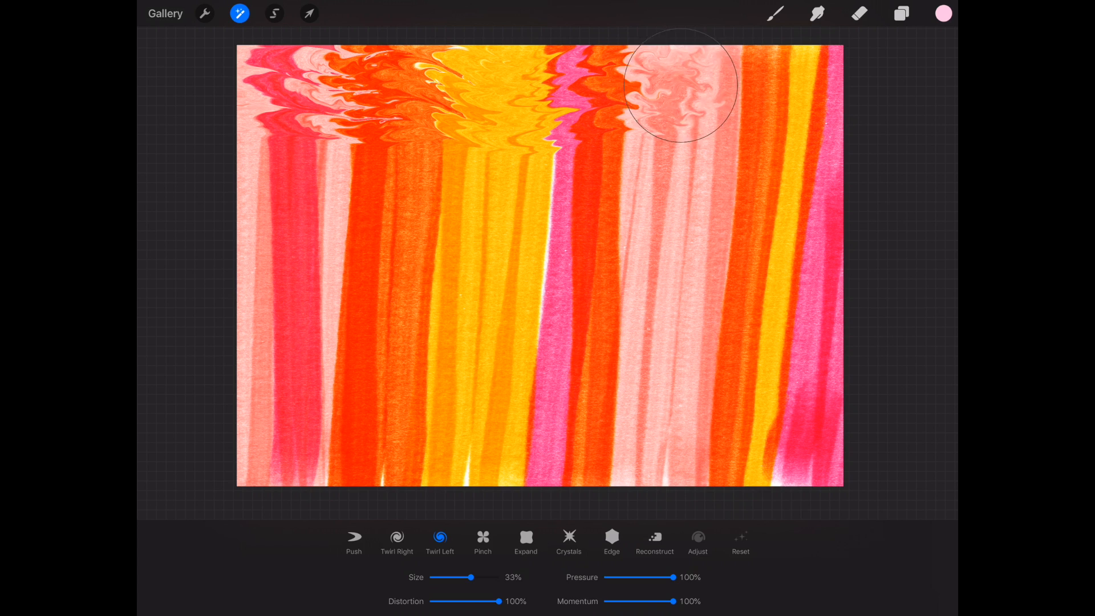
left_click_drag(681, 88, 234, 168)
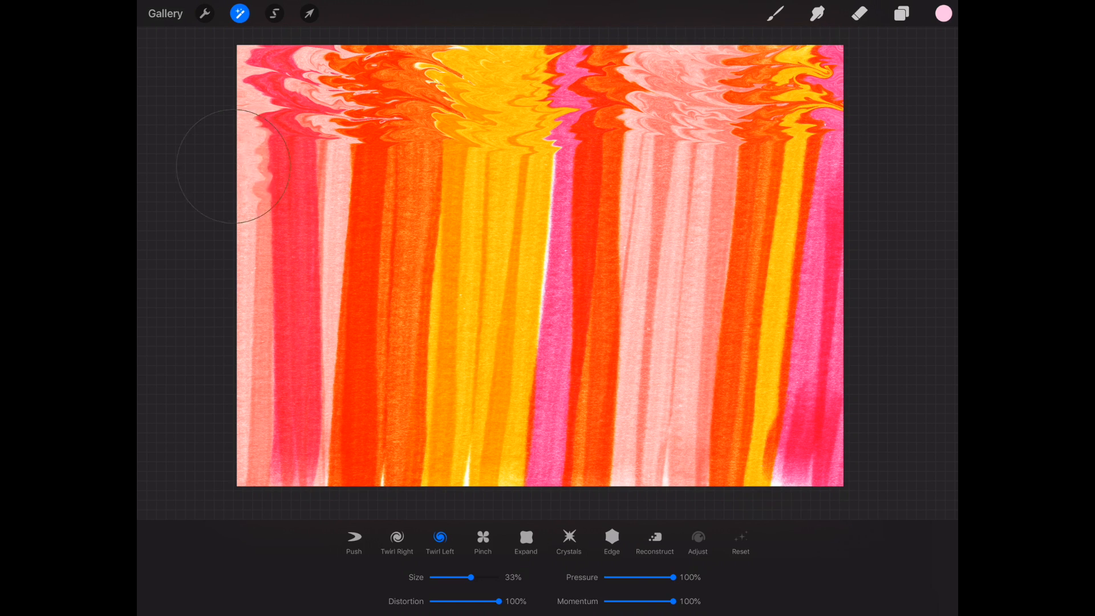
left_click_drag(233, 168, 556, 346)
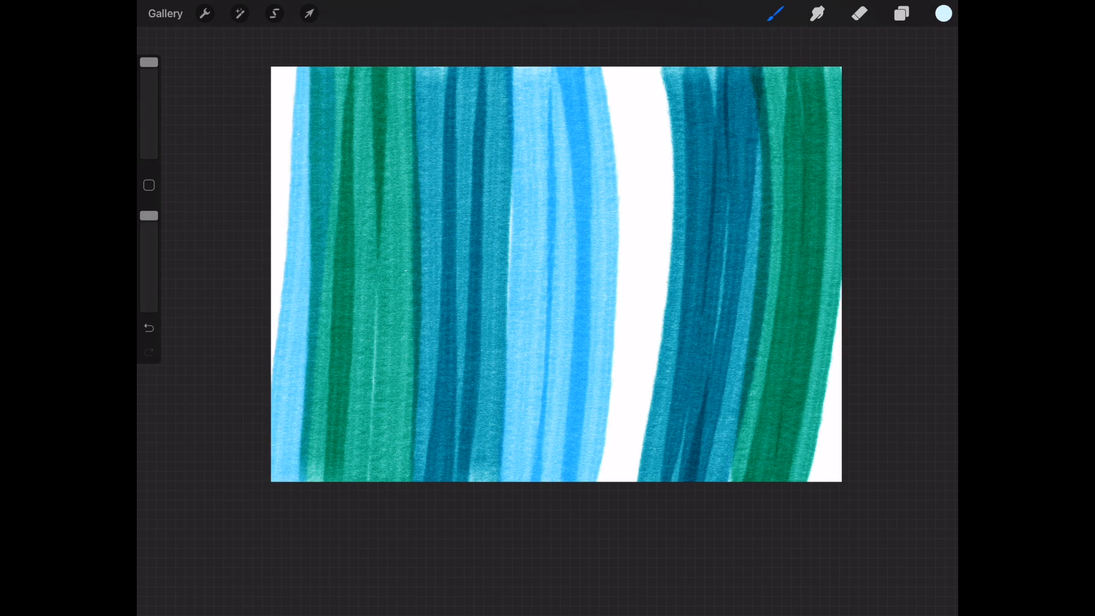
Open the Adjustments menu once the blue, cyan and green stripes fill the canvas
left_click(239, 14)
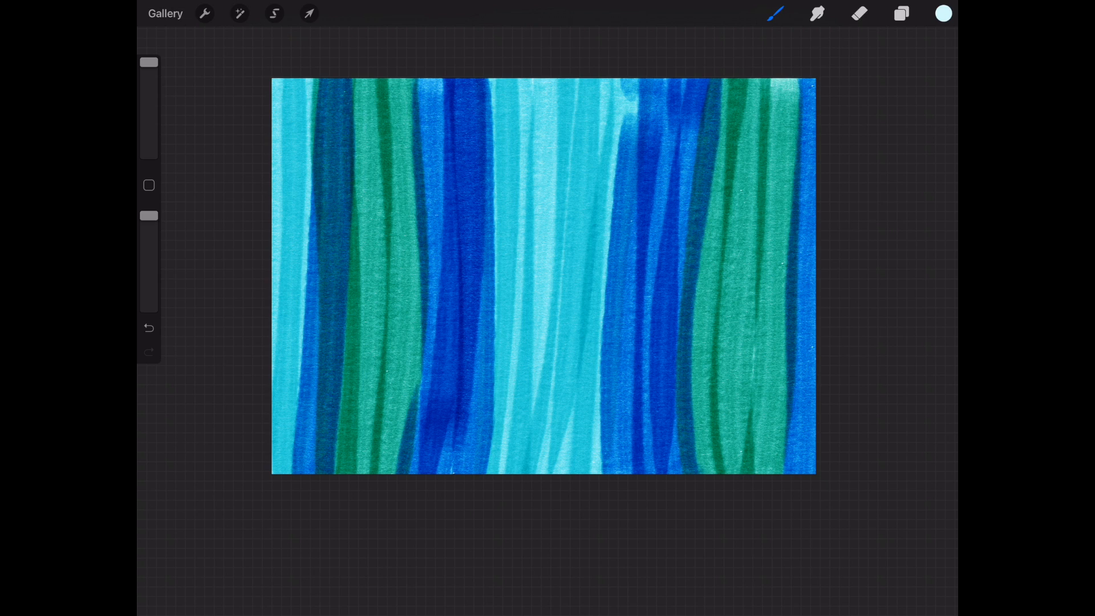
Swirl the blue and green stripes in Liquify Twirl Right into a feathered marbled flow
left_click(239, 12)
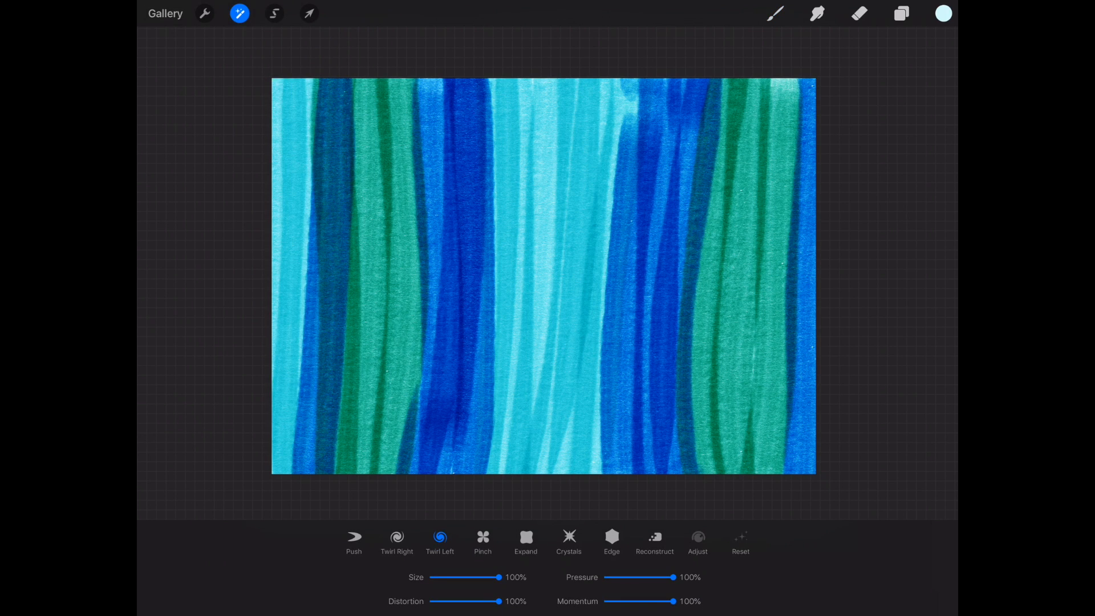
left_click_drag(499, 601, 460, 600)
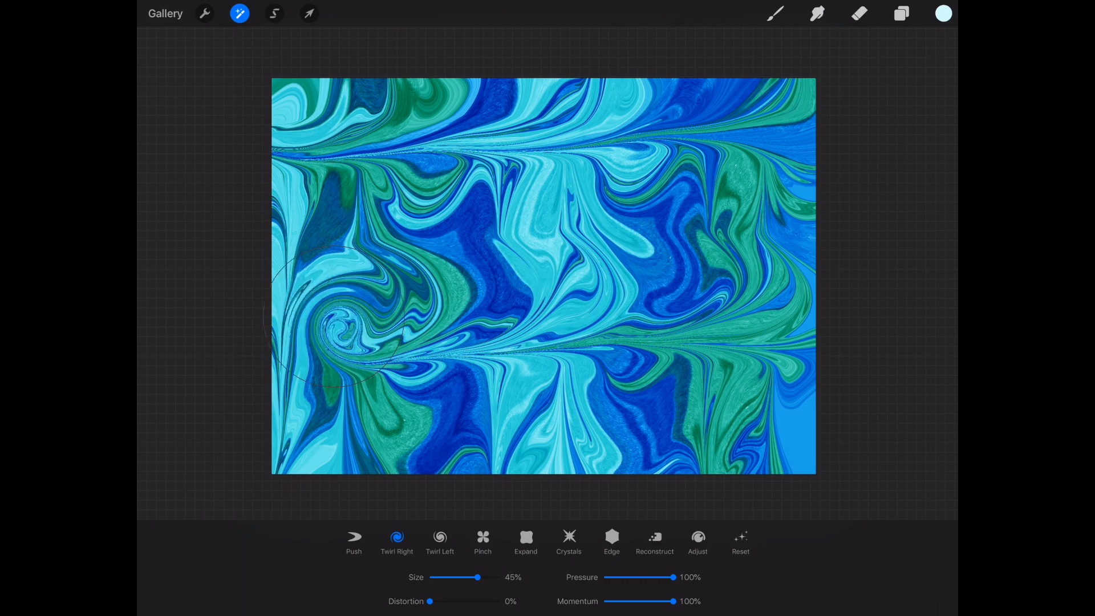
left_click(440, 537)
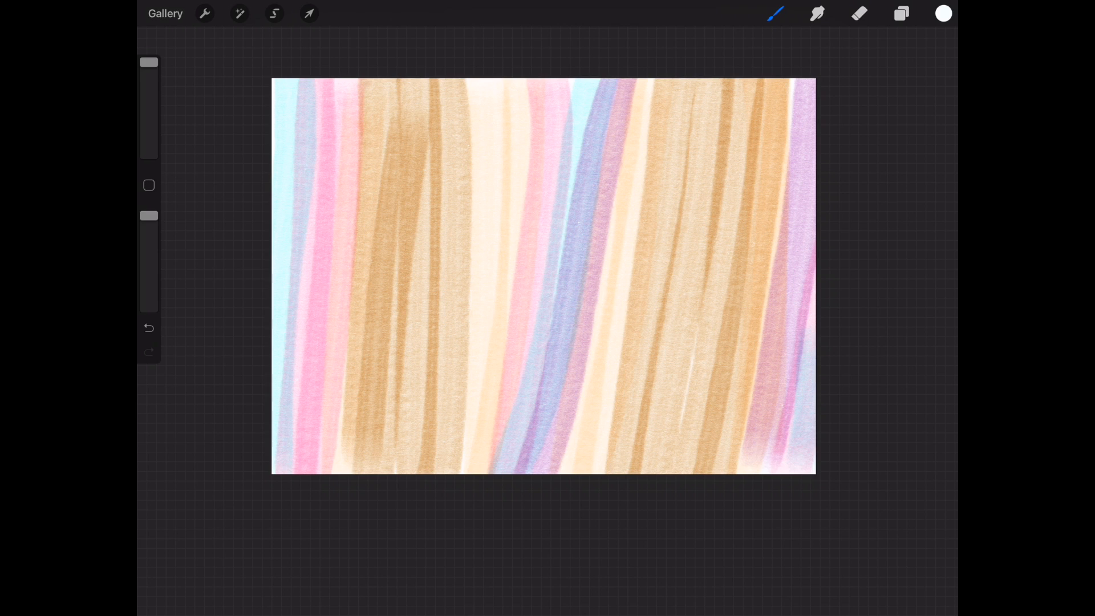
Switch to the Eraser with the broad Bardot Square marker to soften the tan stripes
left_click(859, 14)
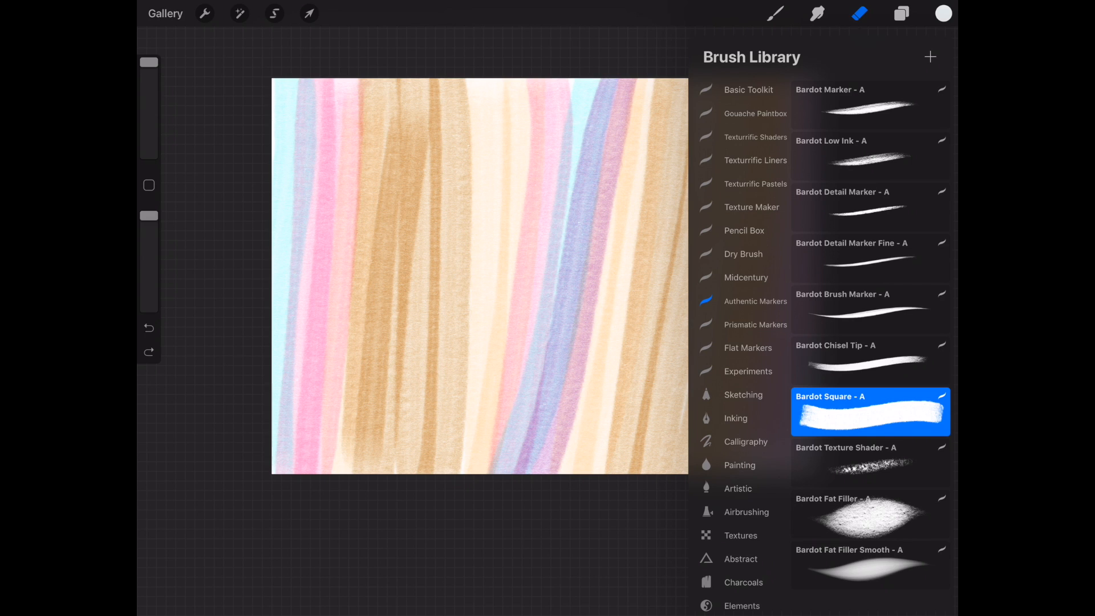
left_click(859, 13)
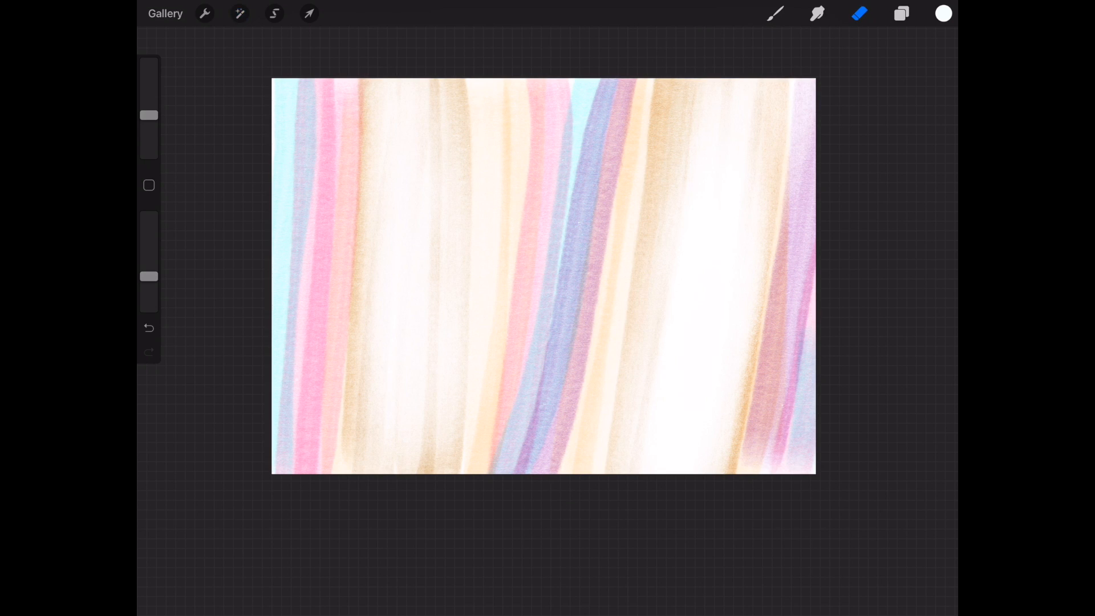
Twirl the pastel stripes along the left edge in Liquify, then revert the trial swirl
left_click(239, 13)
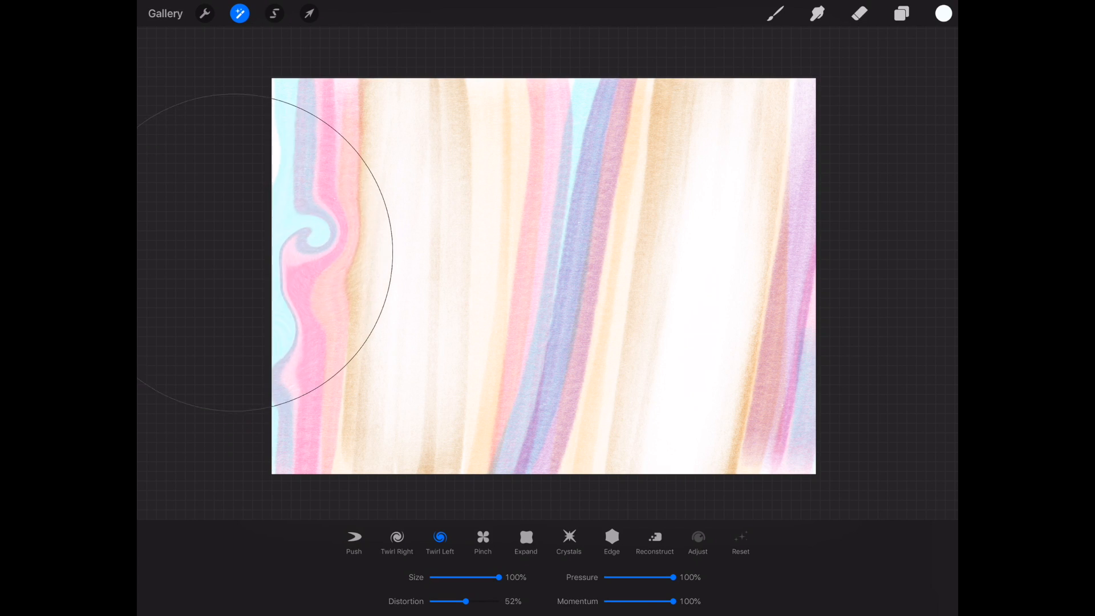
left_click_drag(328, 244, 489, 139)
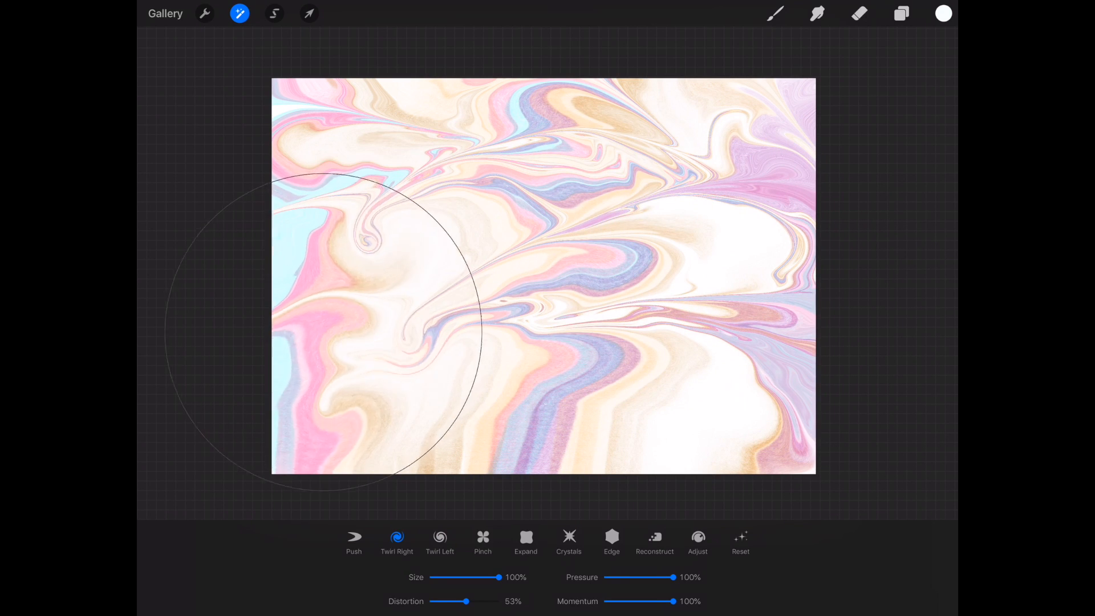
left_click(439, 538)
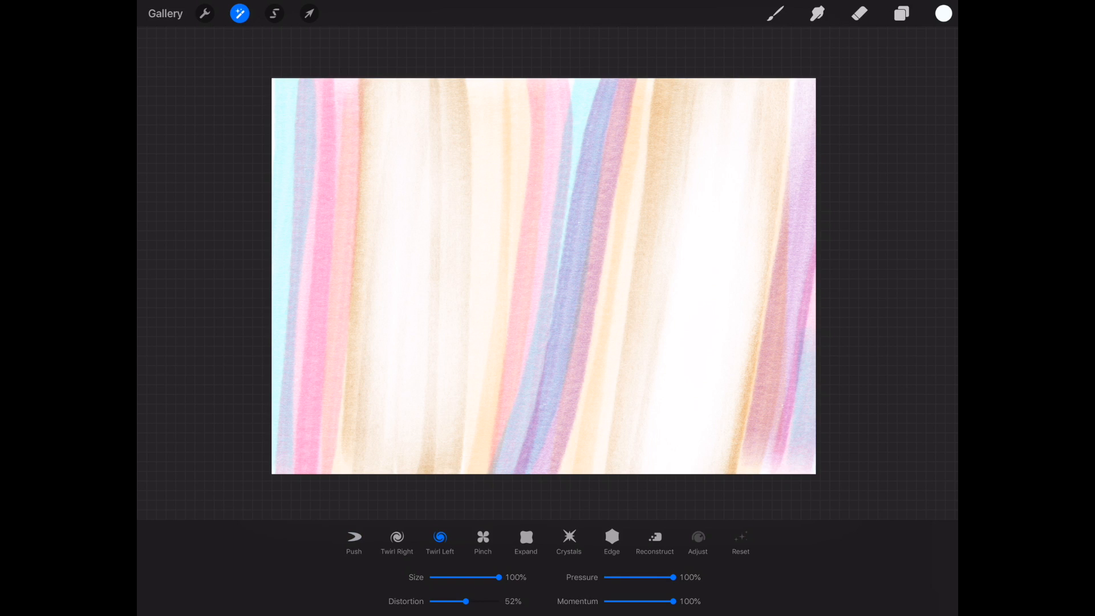
Push the stripes into a sweeping agate-like wave at full distortion, then undo the trial
left_click(353, 540)
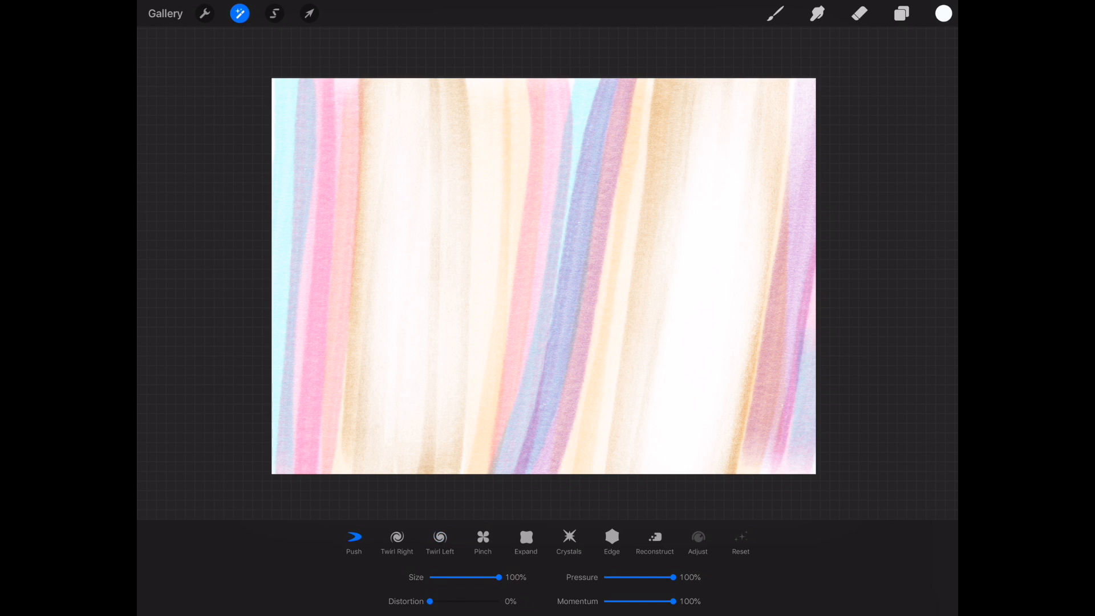
left_click_drag(430, 601, 498, 601)
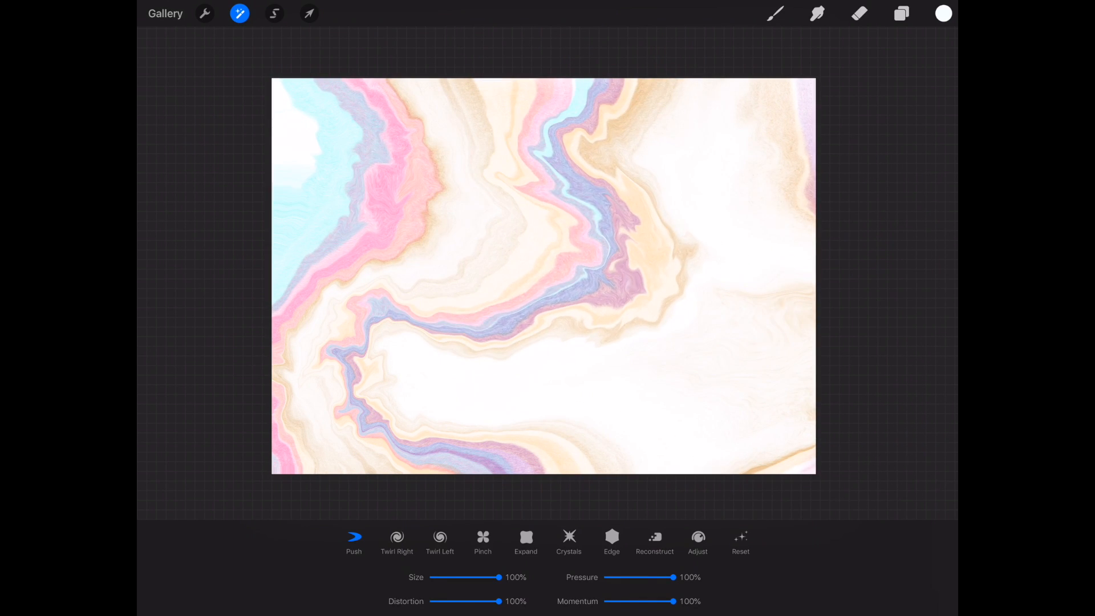
left_click(440, 537)
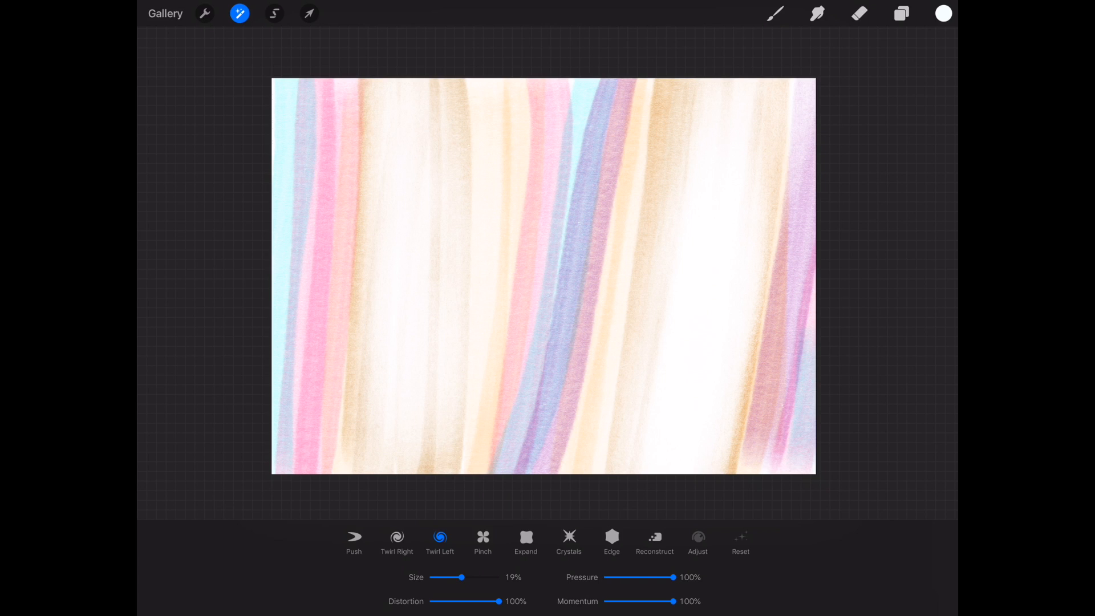
With distortion near 1% and size about 53%, curl the upper stripes into horizontal waves
left_click_drag(499, 600, 438, 601)
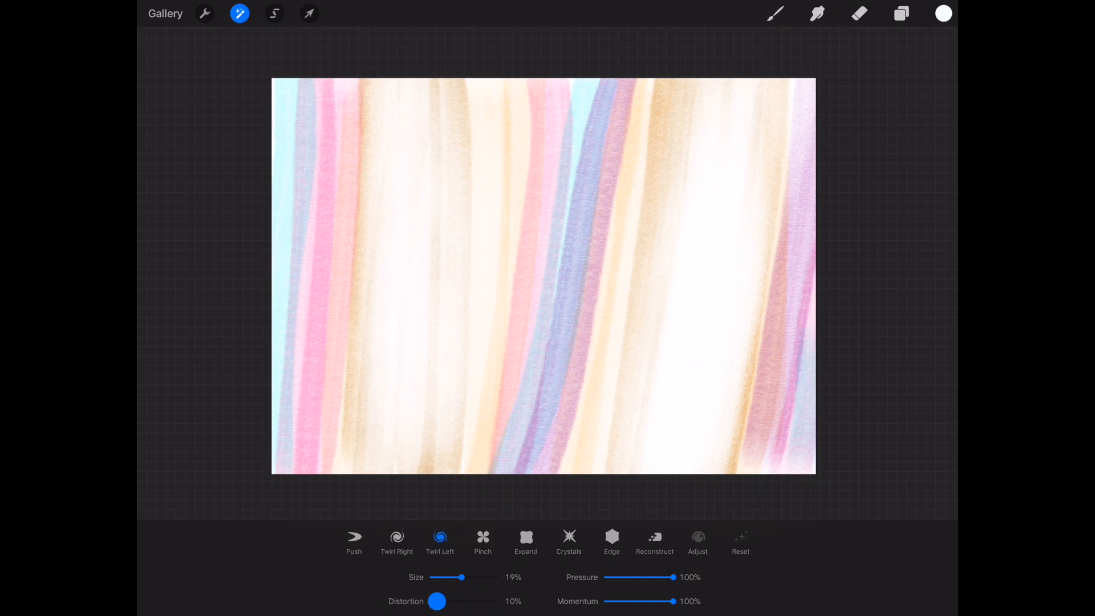
left_click_drag(460, 577, 487, 577)
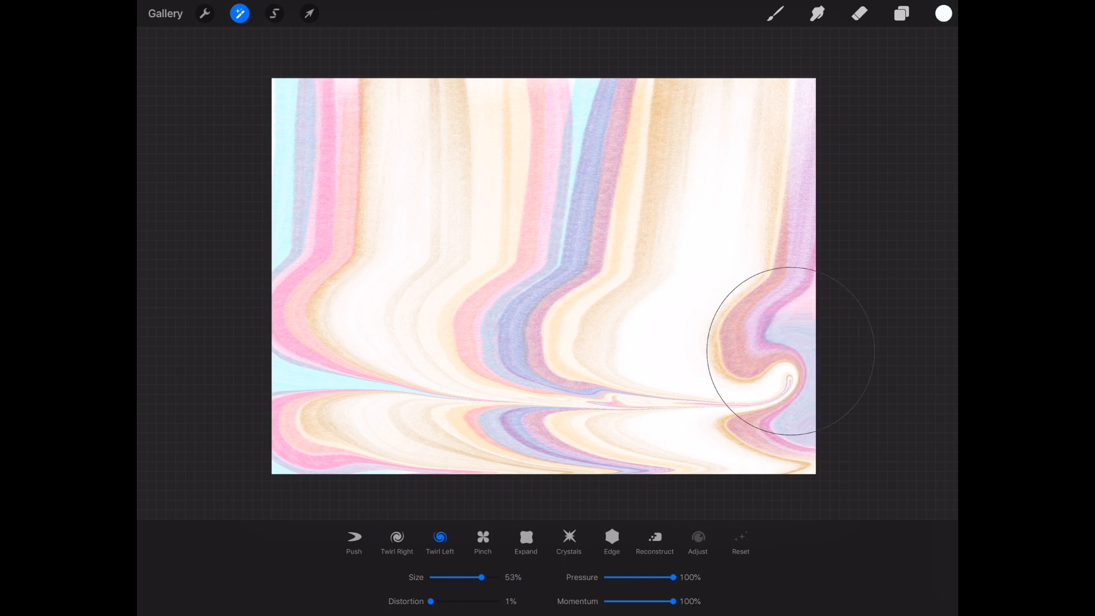
left_click_drag(789, 349, 625, 105)
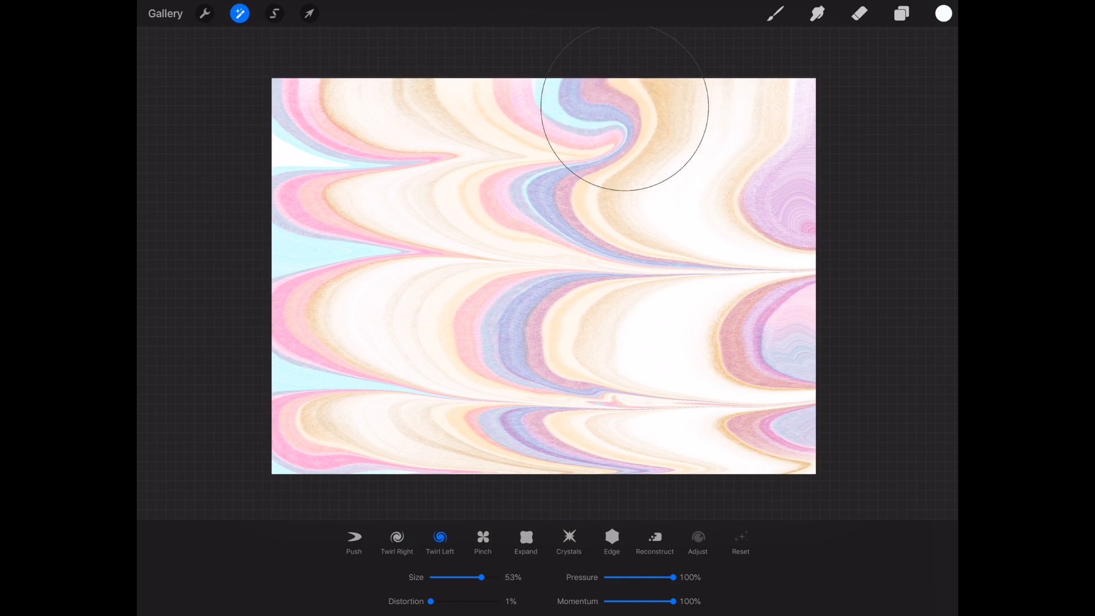